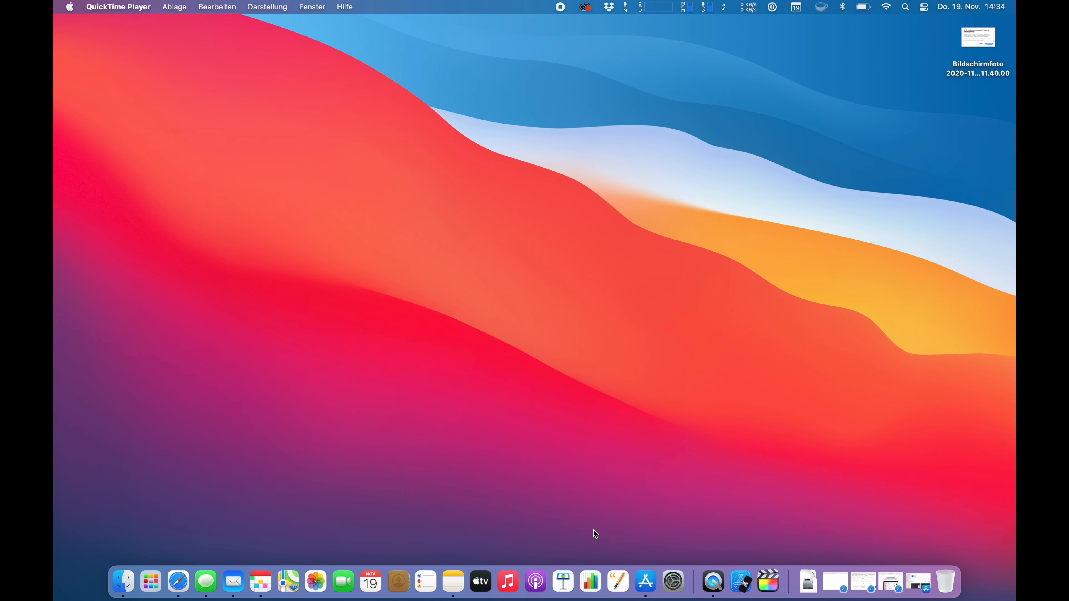
pyautogui.moveTo(177, 581)
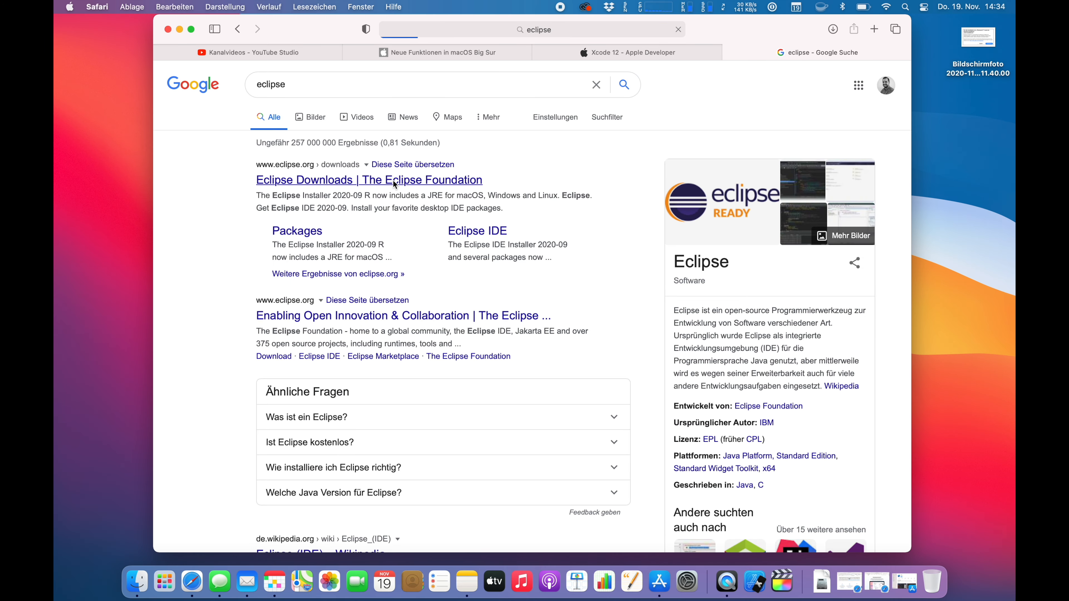
# From the Eclipse Downloads result, follow 'Download x86_64' under Eclipse IDE 2020-09 to the mirror page.
pyautogui.click(368, 179)
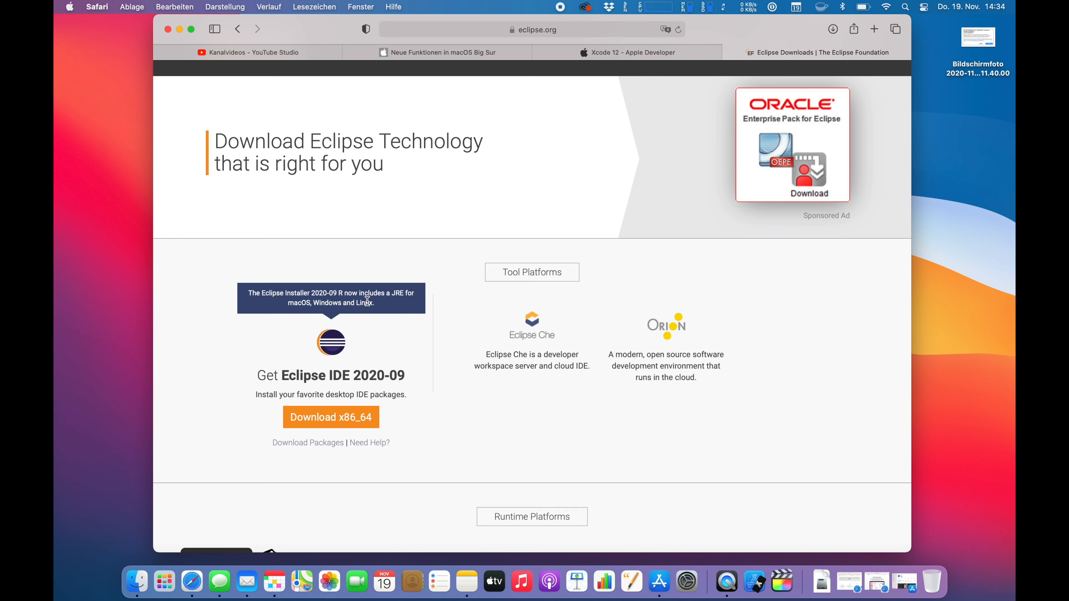
pyautogui.scroll(-3)
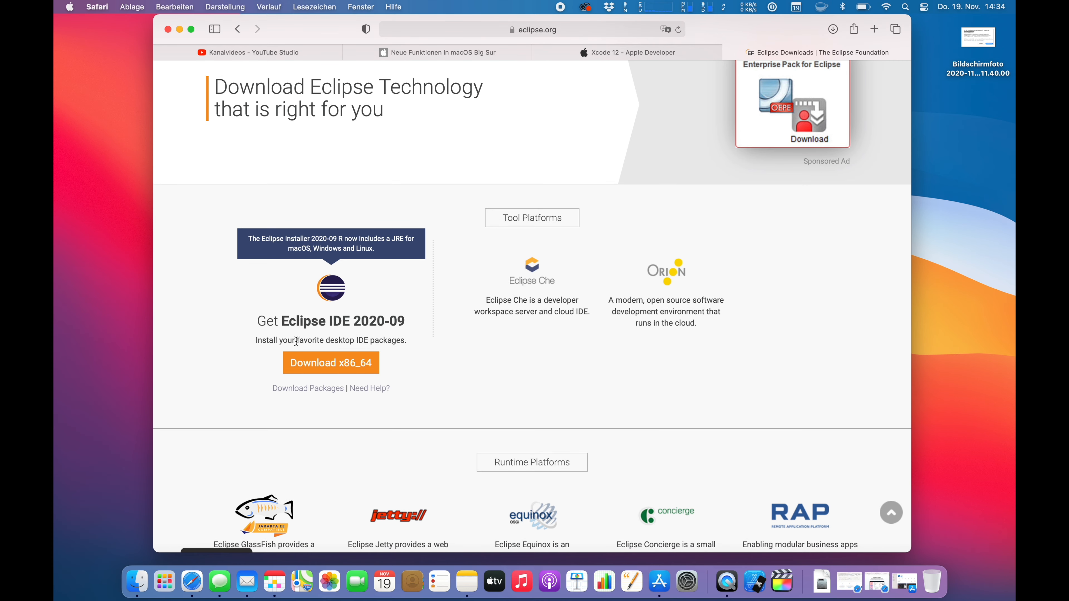
pyautogui.click(331, 362)
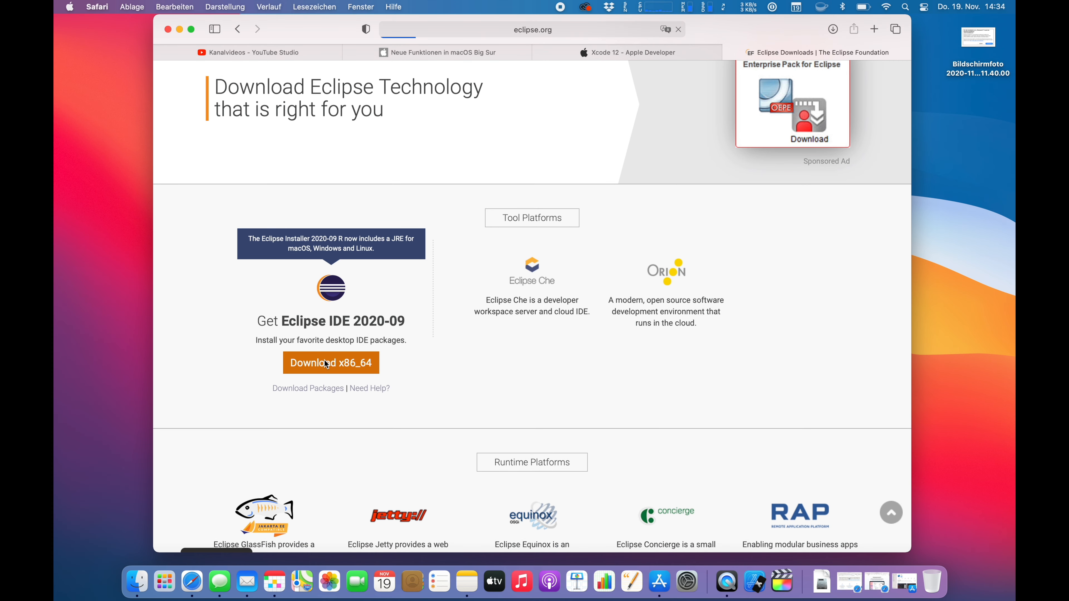
pyautogui.click(331, 362)
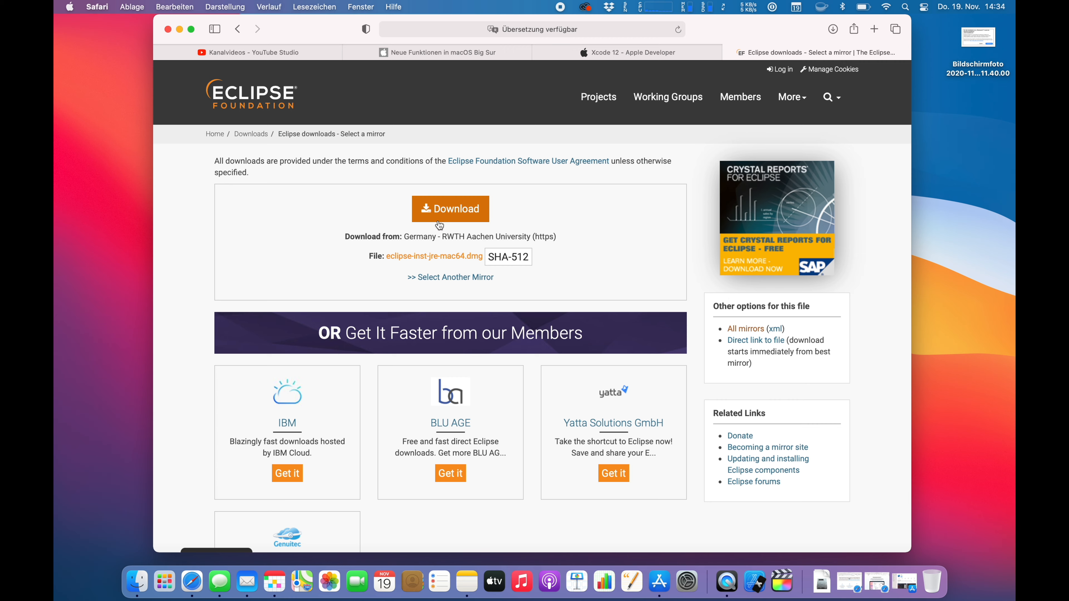
# Download eclipse-inst-jre-mac64.dmg from the mirror and mount it from Safari's Downloads list.
pyautogui.click(450, 209)
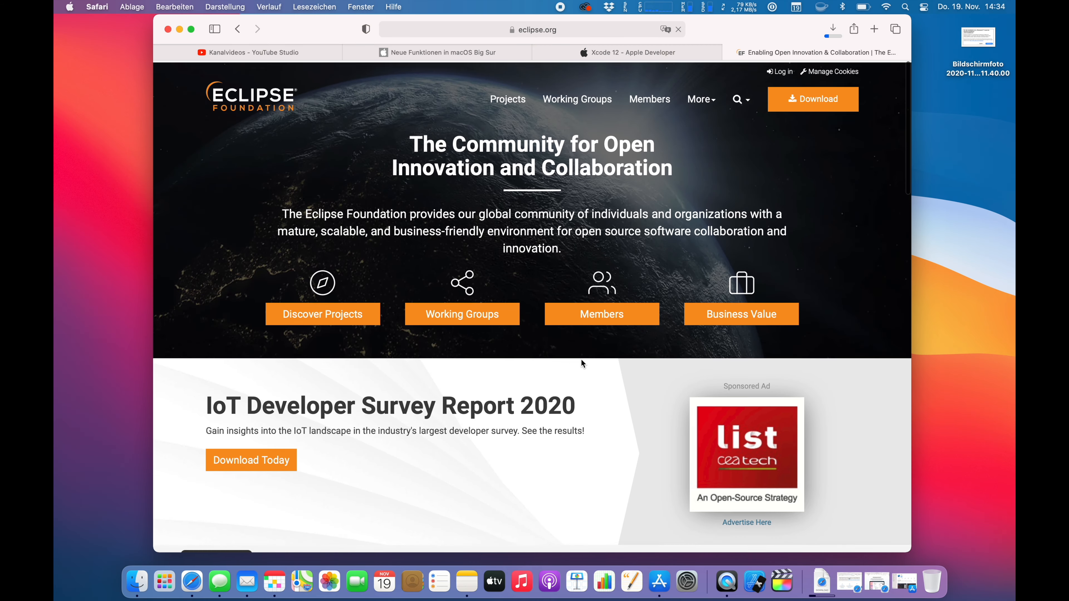
pyautogui.click(831, 29)
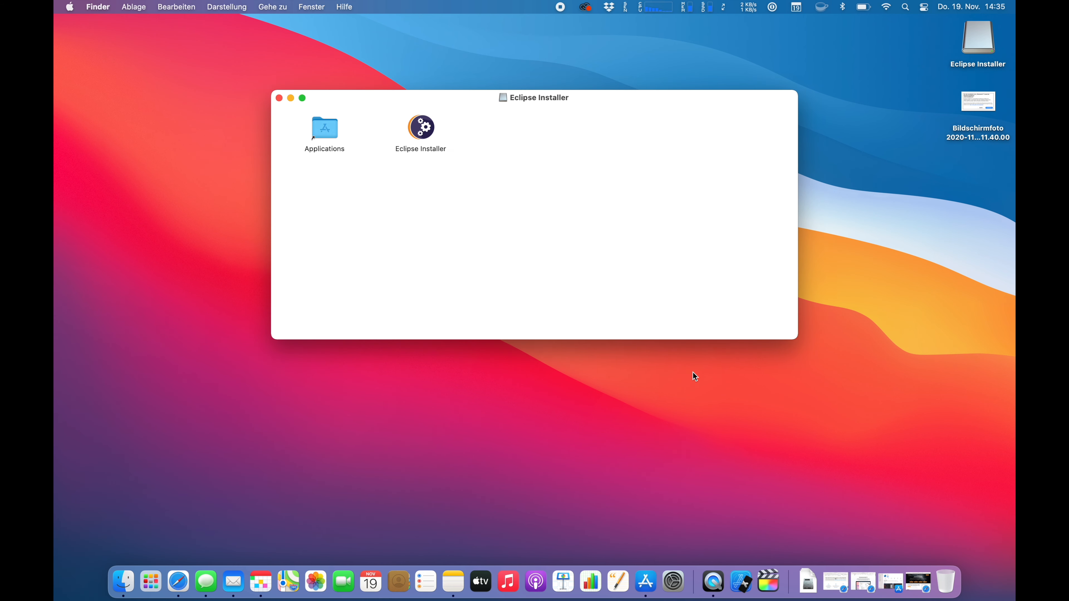
# Launch Eclipse Installer from the mounted disk image window.
pyautogui.click(421, 128)
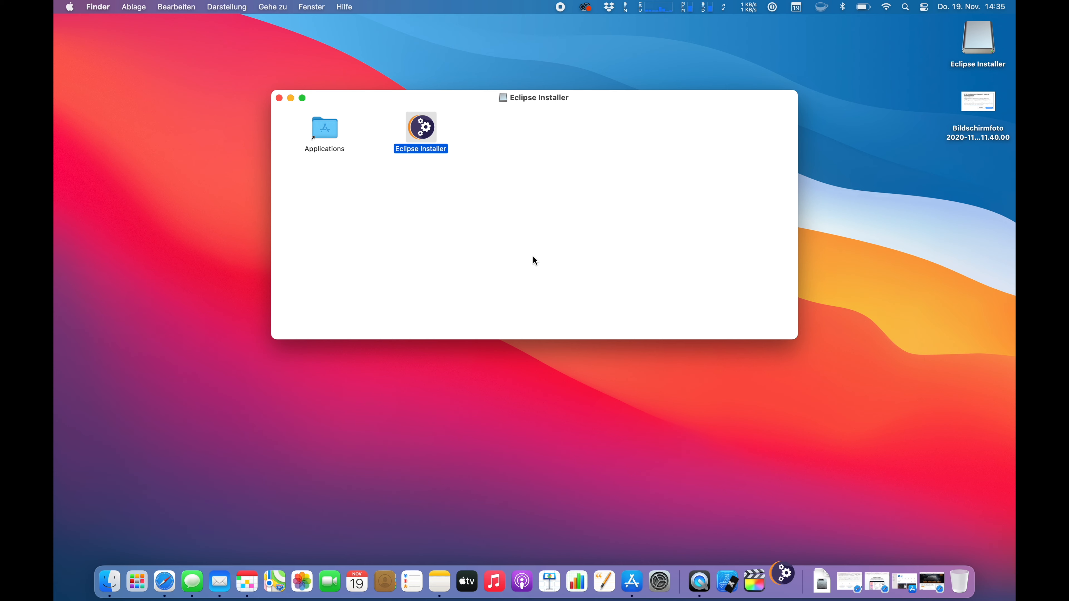
pyautogui.moveTo(542, 231)
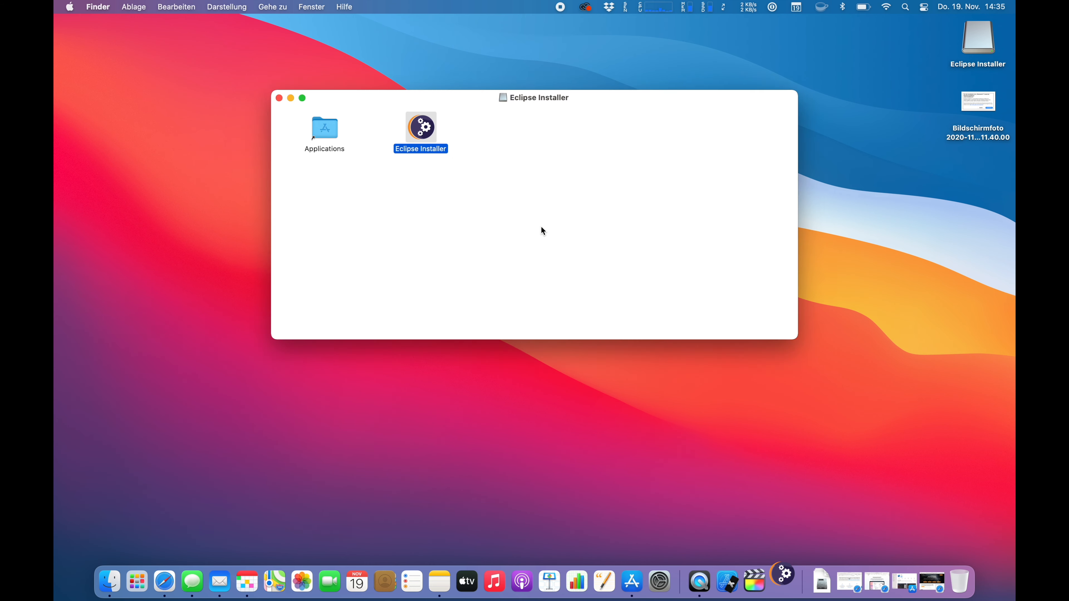
pyautogui.doubleClick(421, 128)
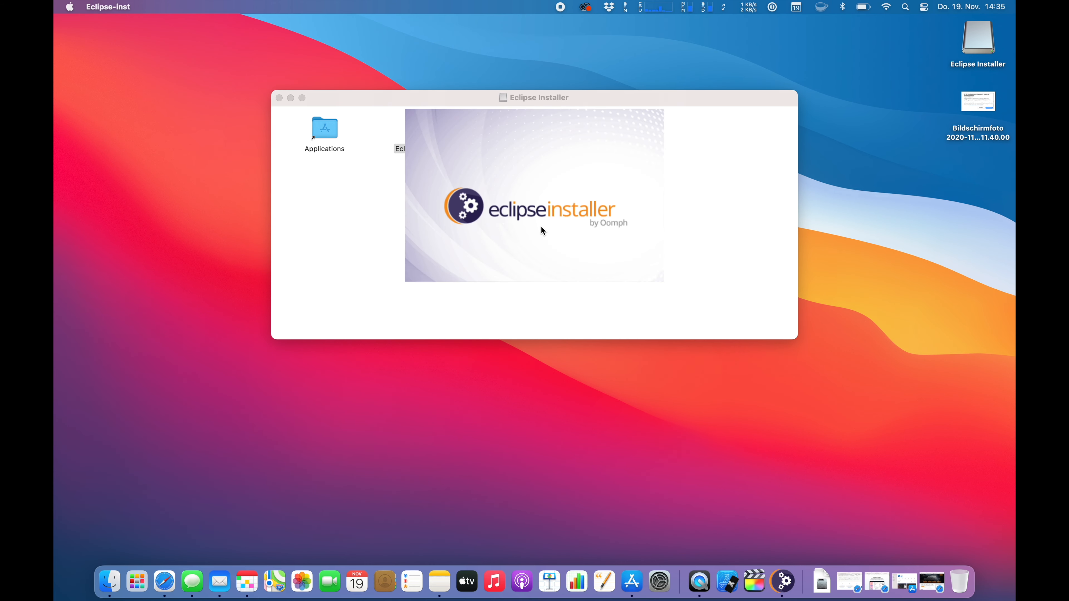
pyautogui.moveTo(313, 93)
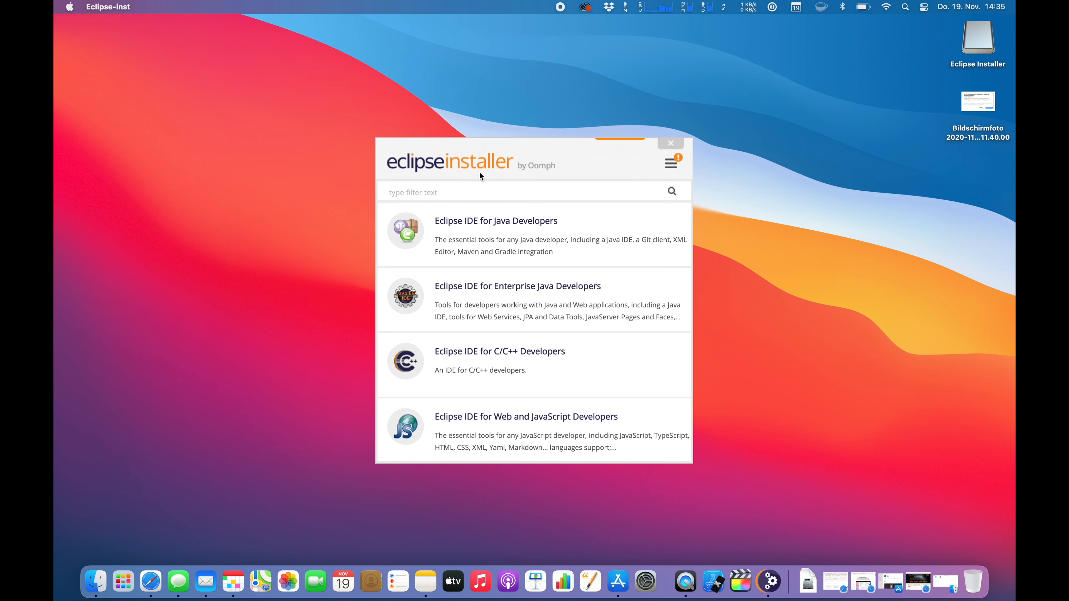
# Install Eclipse IDE for Java Developers with the default JRE and folder, then return to Safari.
pyautogui.click(496, 220)
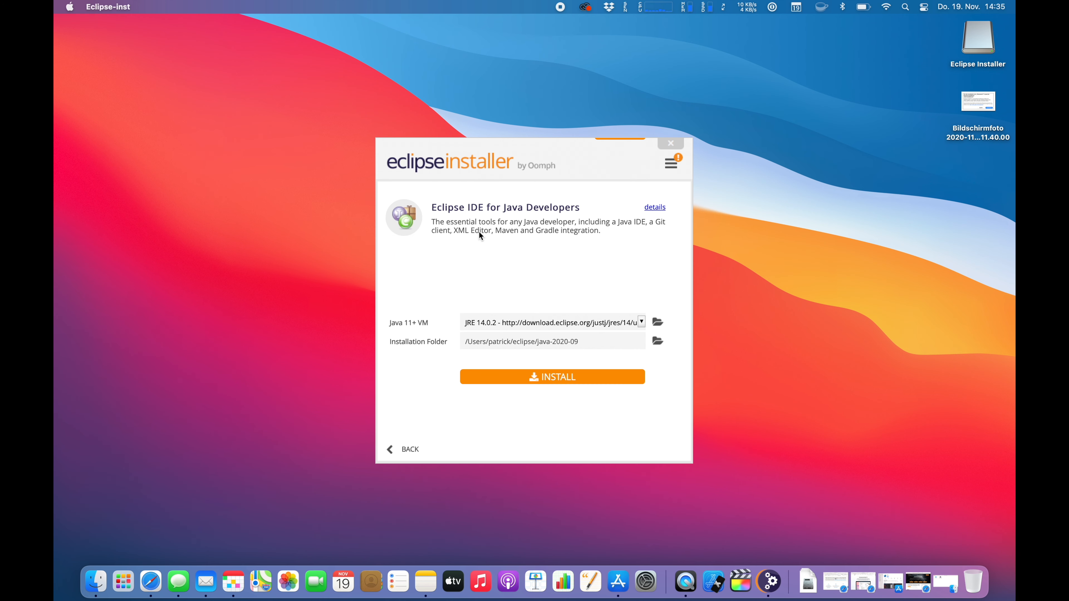
pyautogui.click(545, 341)
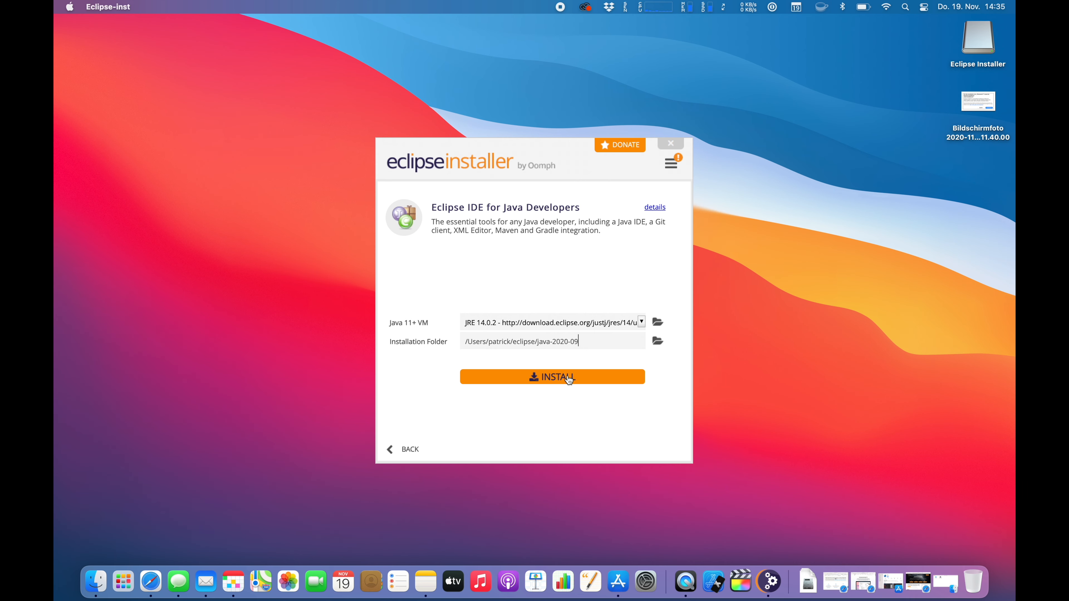
pyautogui.click(552, 376)
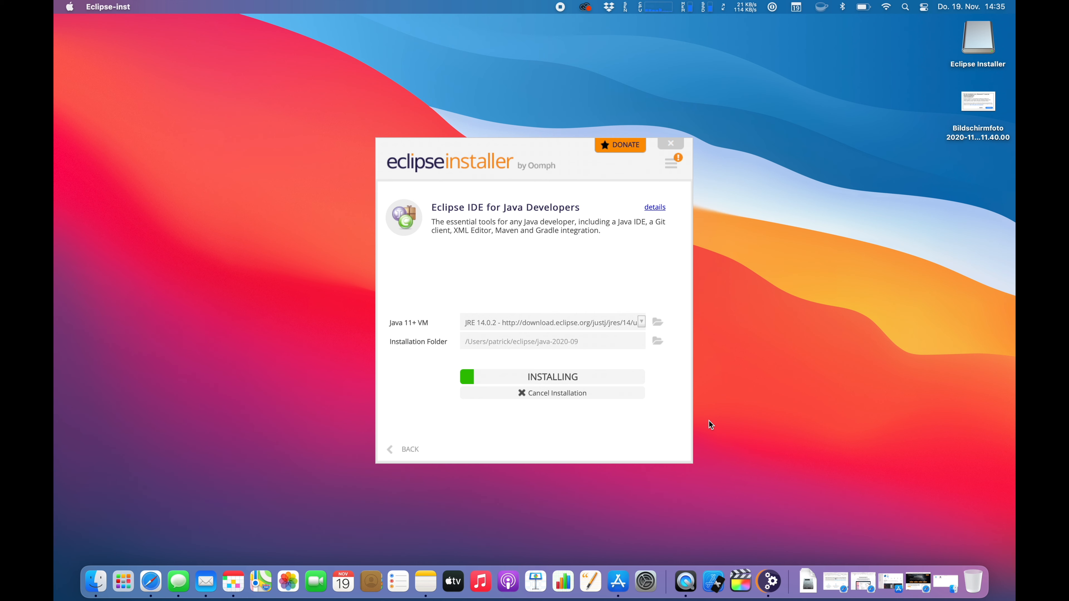
pyautogui.moveTo(744, 19)
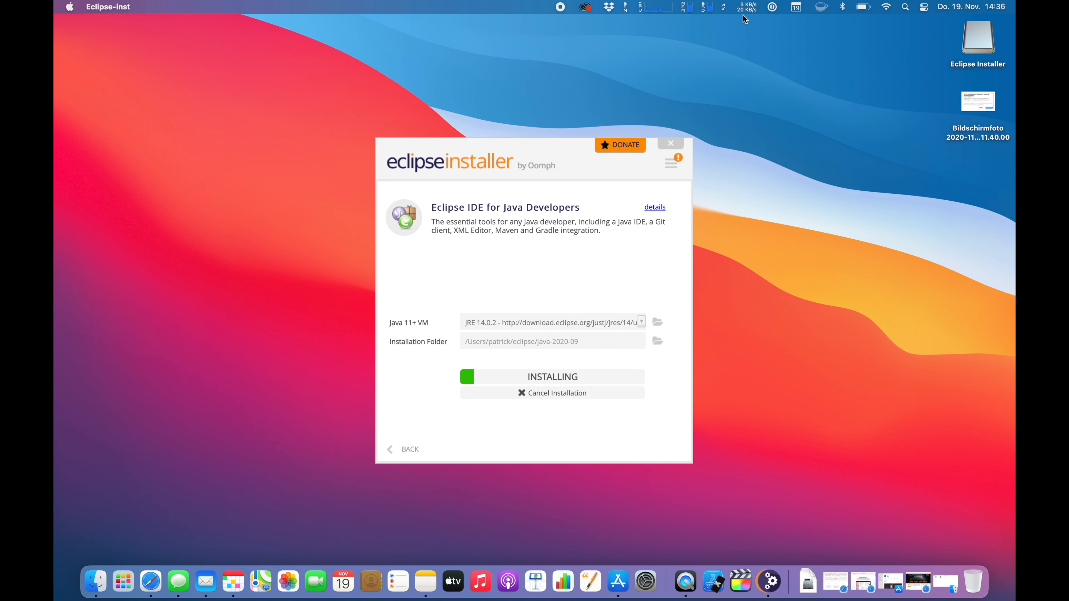
pyautogui.click(745, 7)
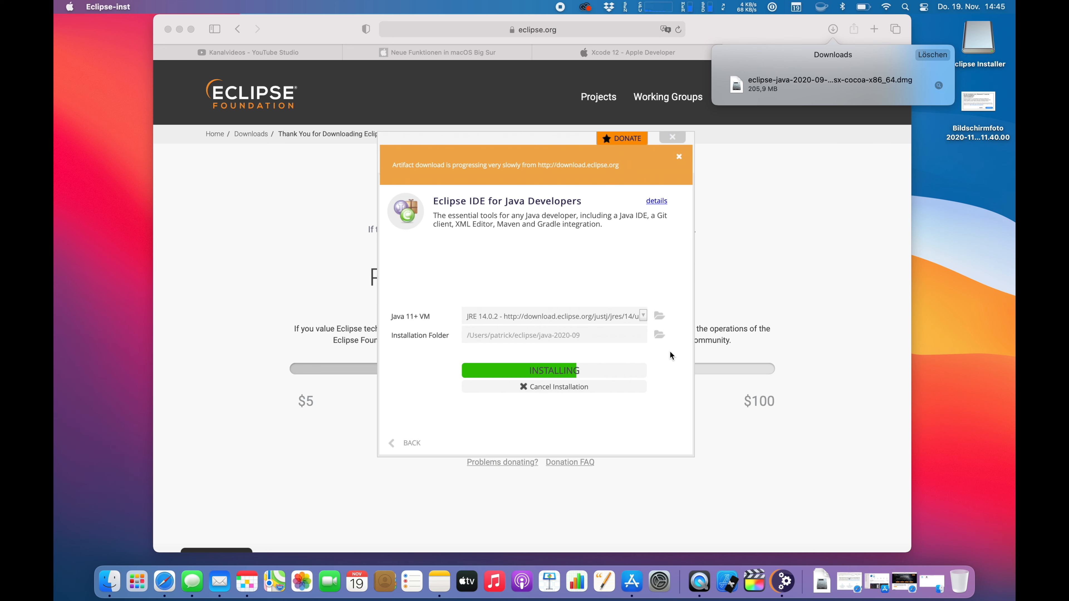
pyautogui.moveTo(763, 106)
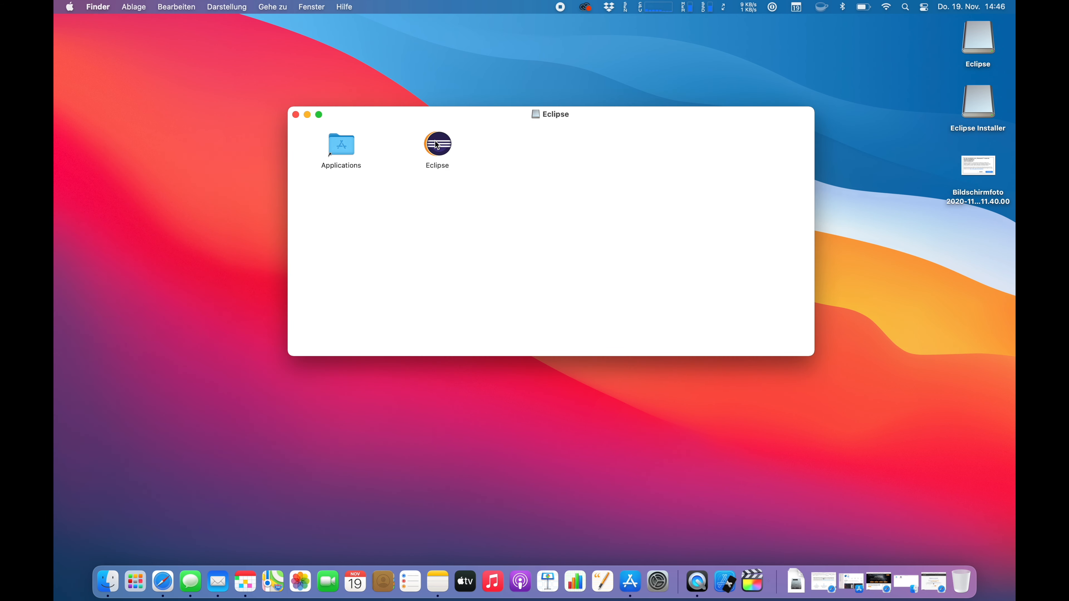
# Try launching the Eclipse app from the disk image and accept the internet-download warning.
pyautogui.click(437, 144)
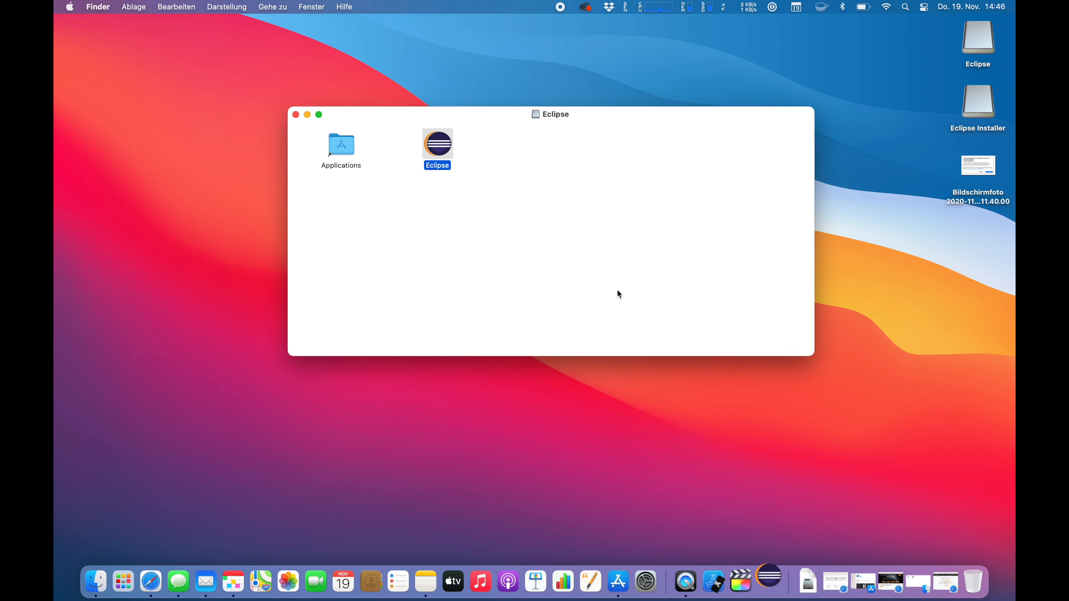
pyautogui.doubleClick(437, 143)
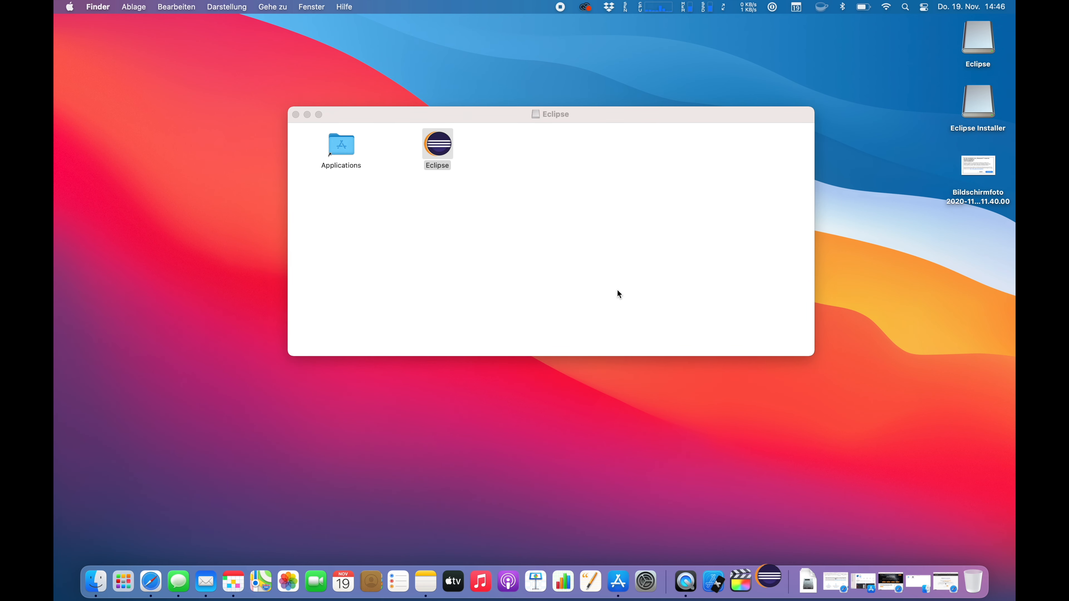
pyautogui.doubleClick(437, 144)
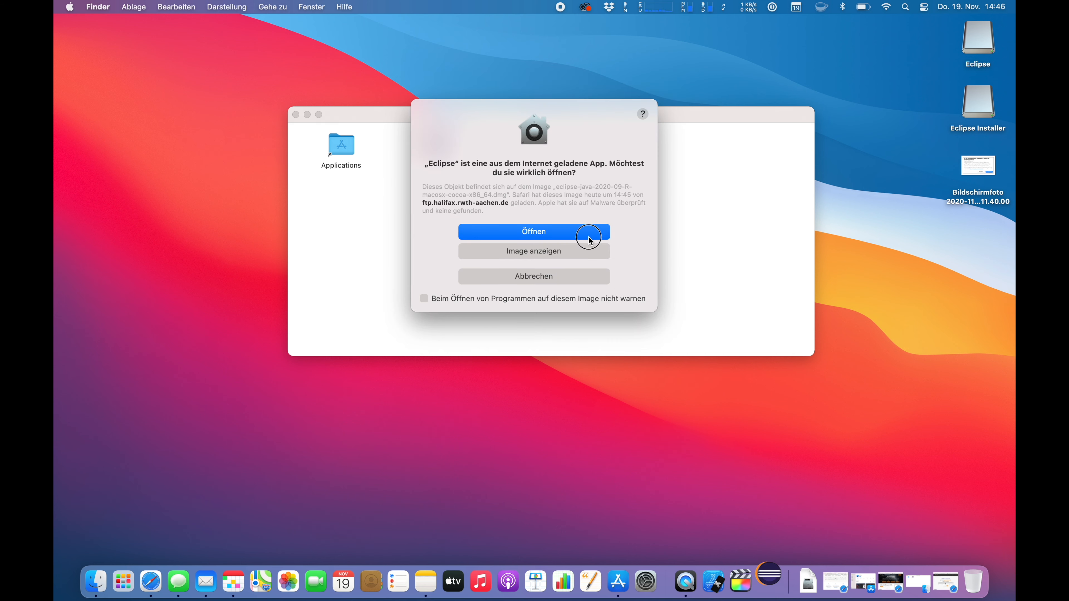
pyautogui.click(534, 231)
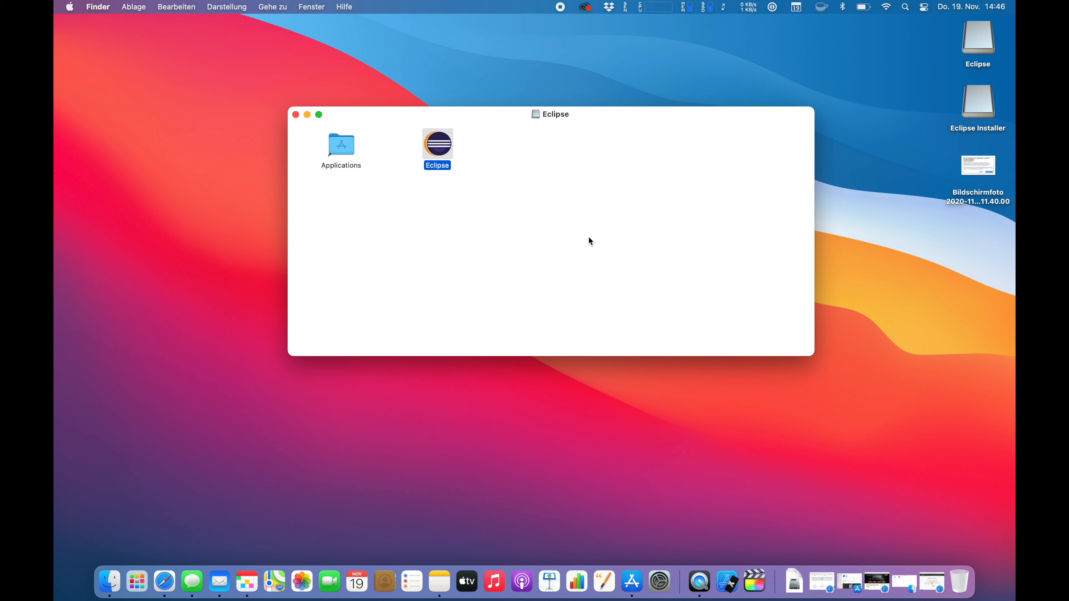
pyautogui.click(535, 236)
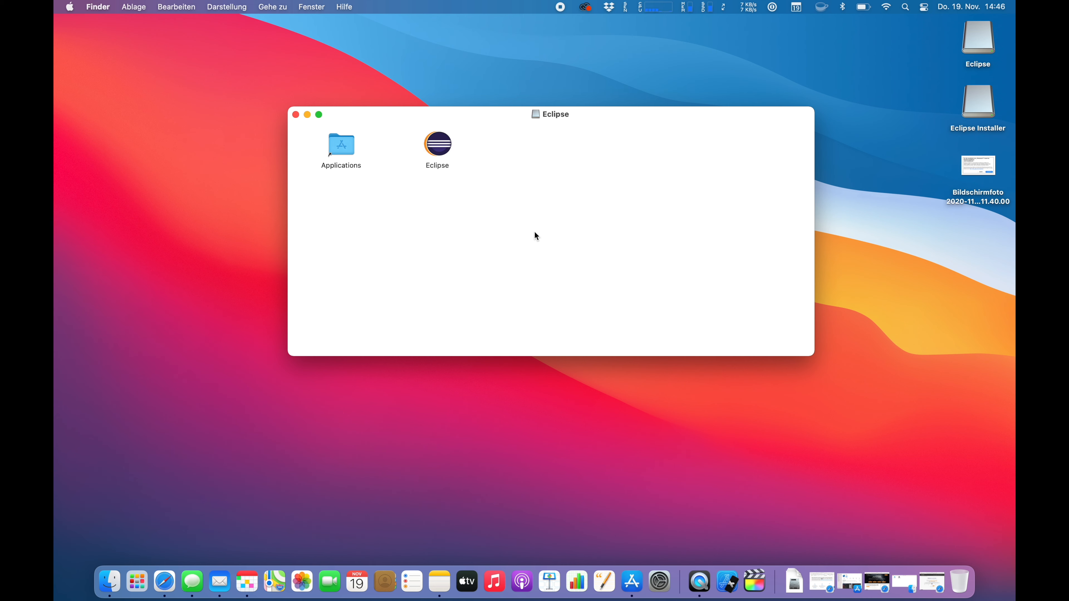
pyautogui.moveTo(376, 157)
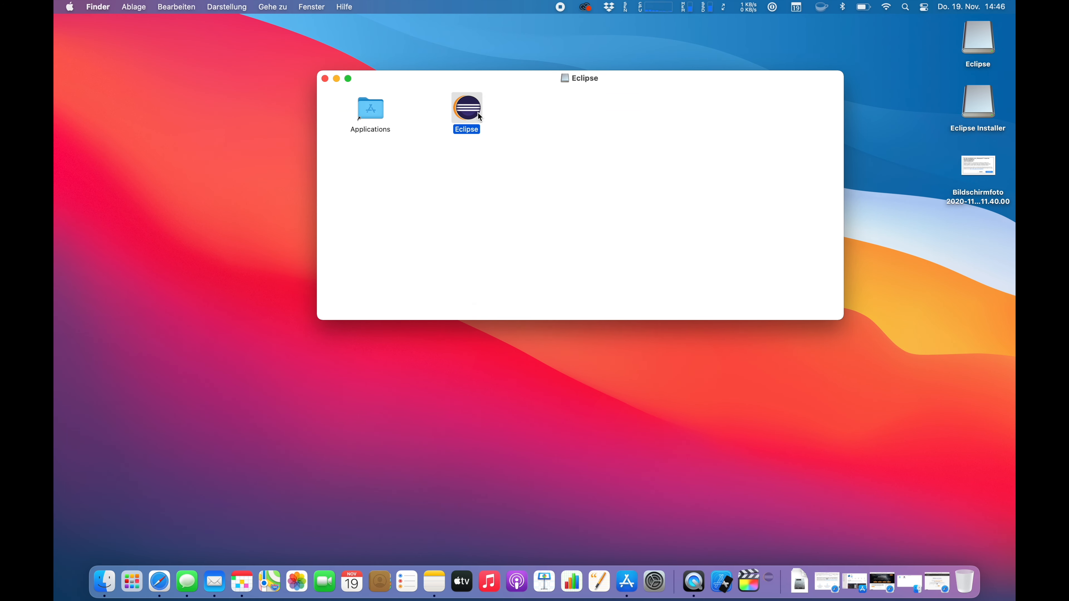
# Peek into the Applications folder, back out, and reselect the Eclipse app in the disk image.
pyautogui.click(370, 109)
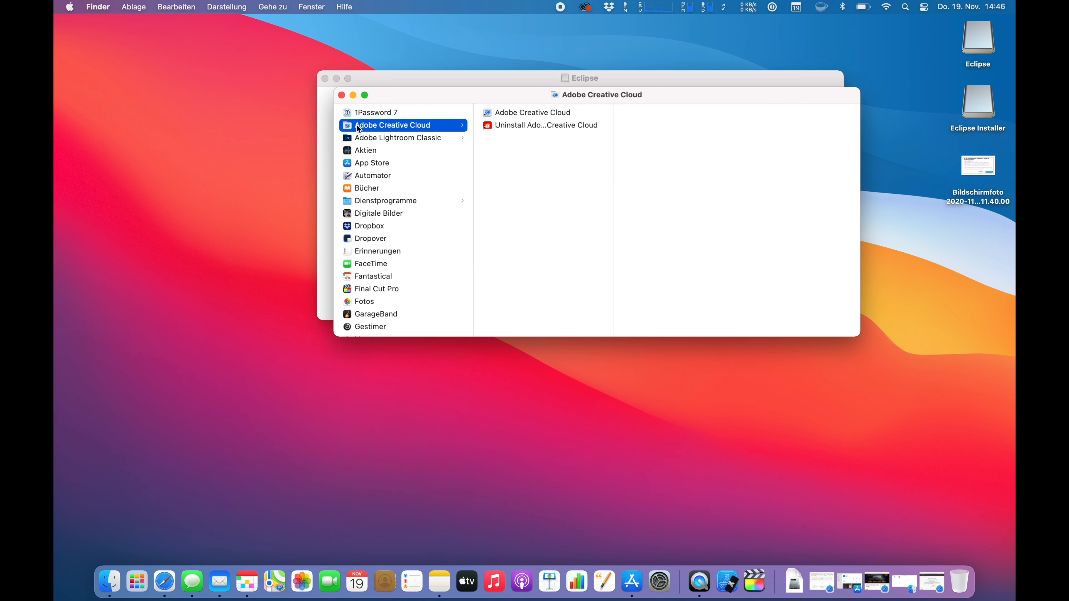
pyautogui.click(342, 95)
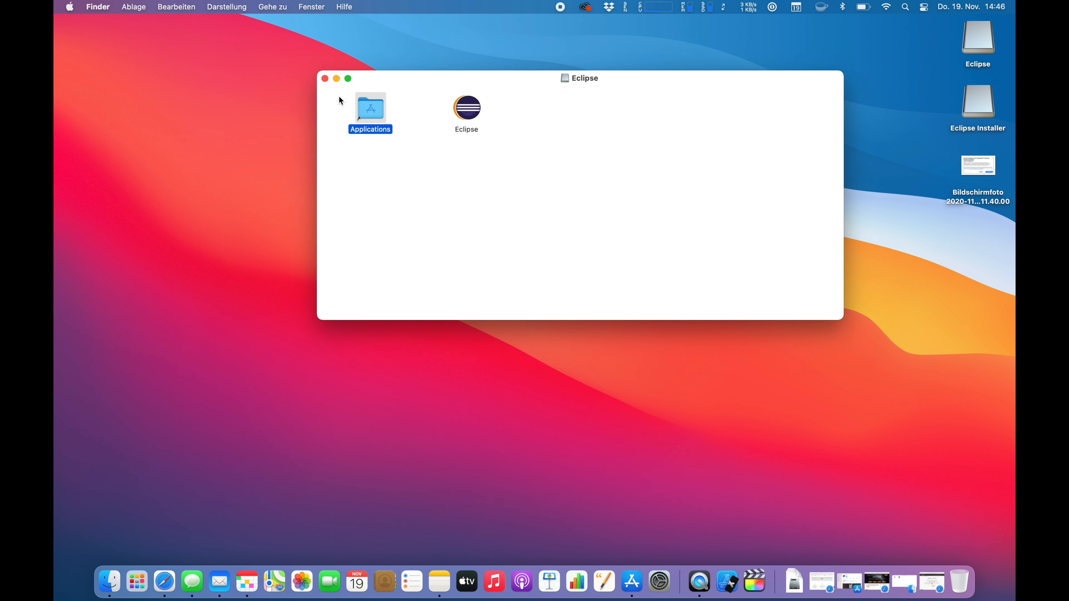
pyautogui.click(467, 109)
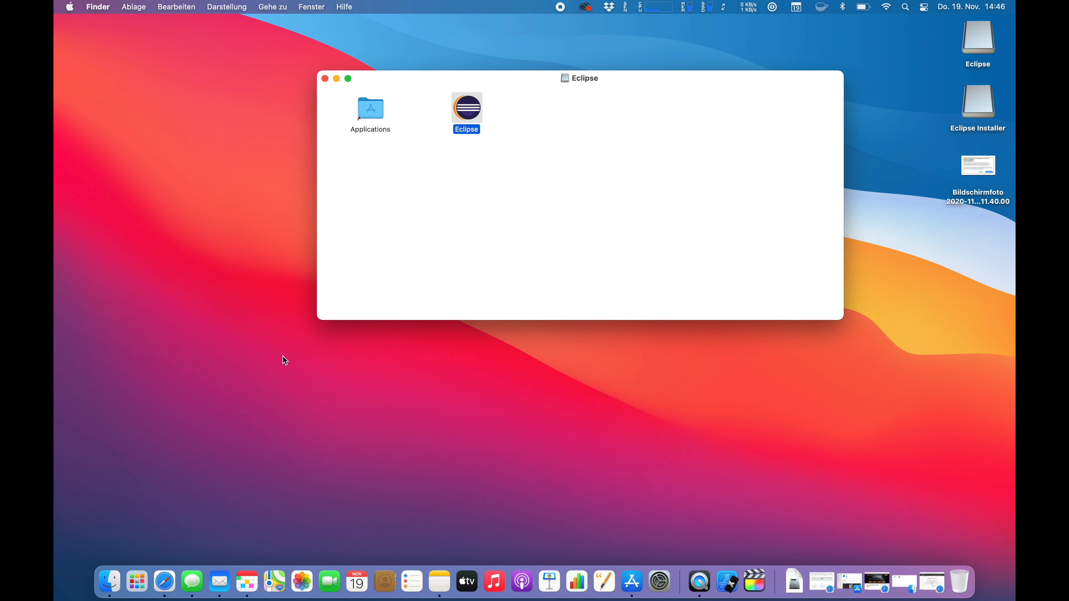
pyautogui.moveTo(163, 581)
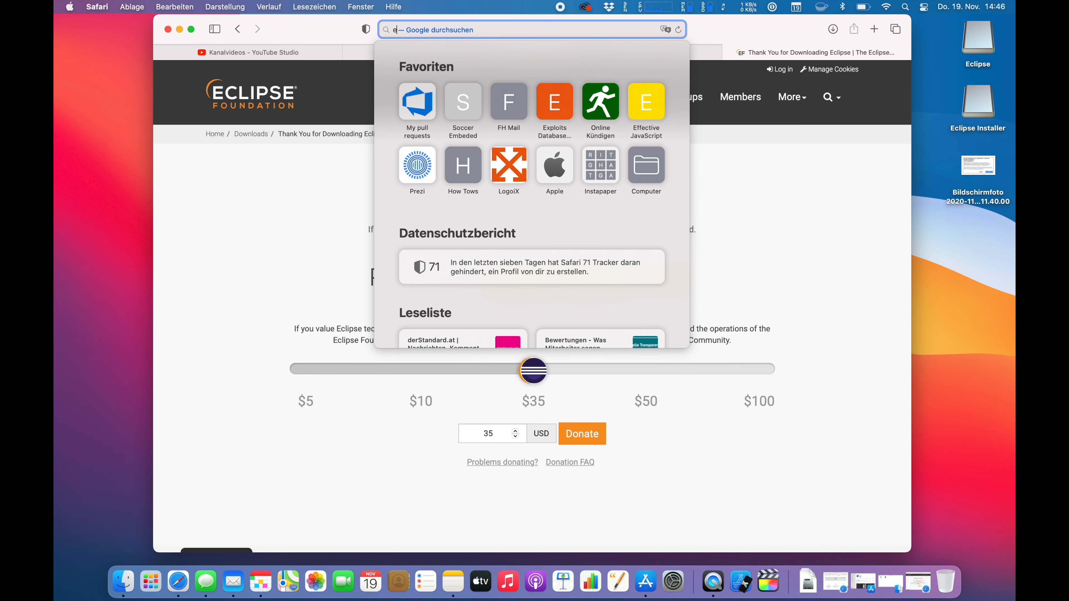
# Google 'eclipse ide for m1 apple' and read the Reddit thread on Eclipse for M1 Macs.
pyautogui.write('eclipse ide')
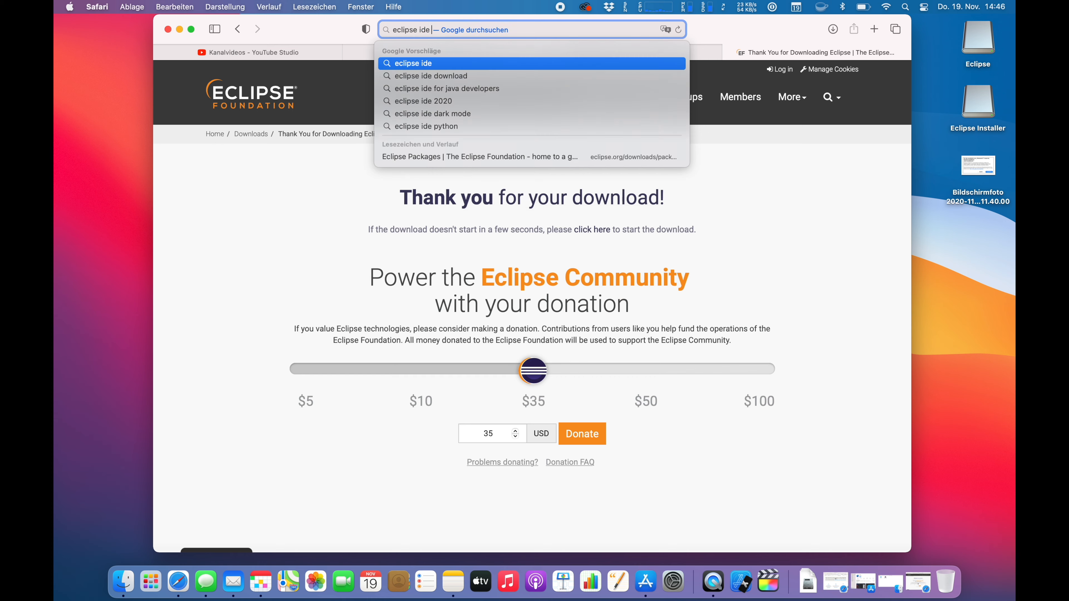
pyautogui.write('for m1 apple')
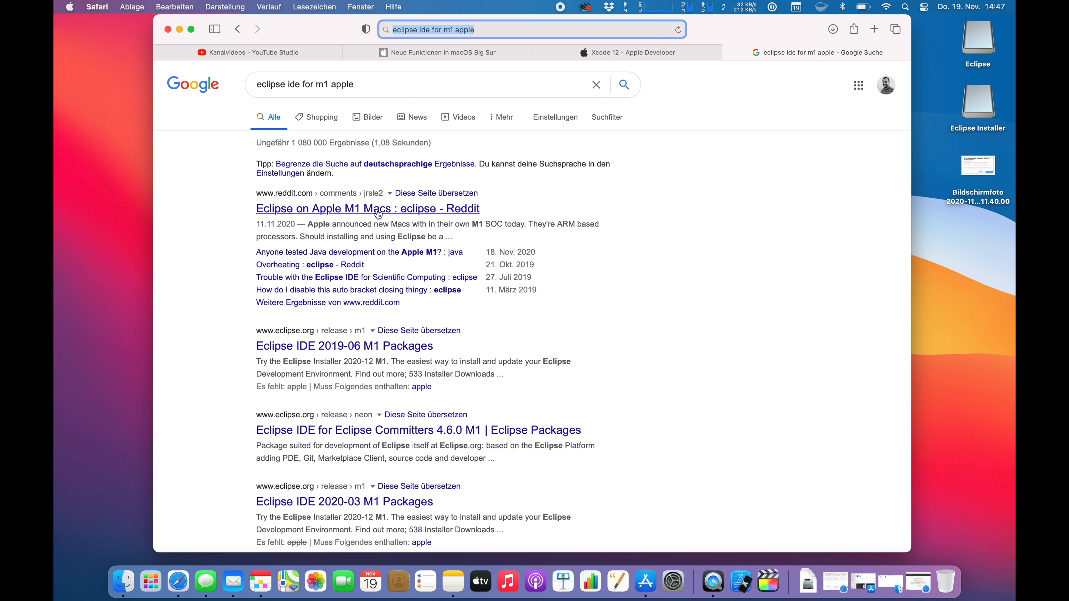
pyautogui.click(367, 209)
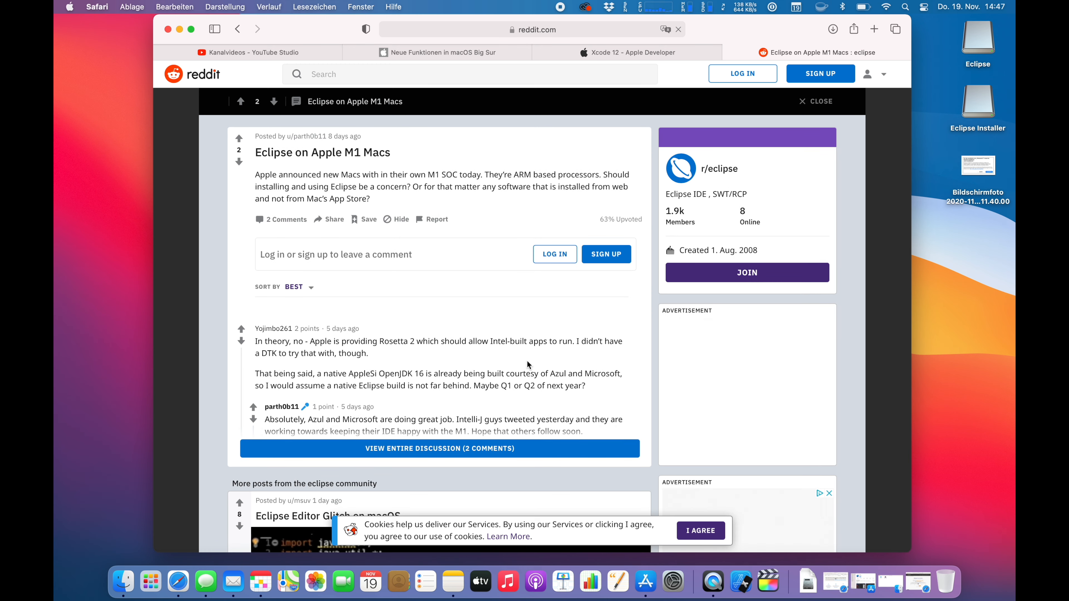
pyautogui.scroll(-3)
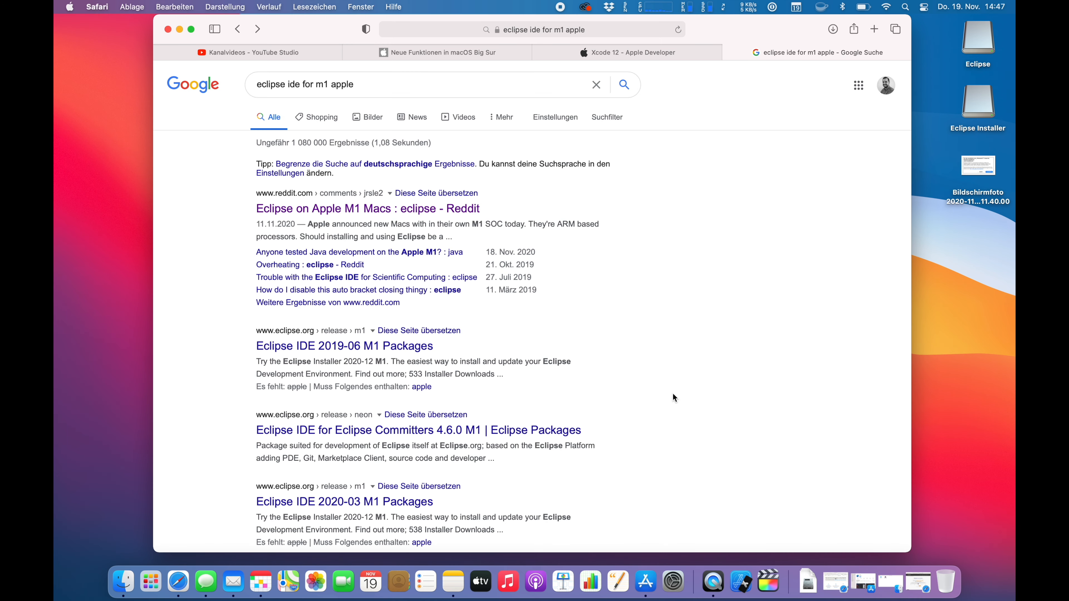
# On the Eclipse IDE 2019-06 M1 Packages page, pick the macOS x86_64 build of Eclipse IDE for Java Developers.
pyautogui.click(344, 346)
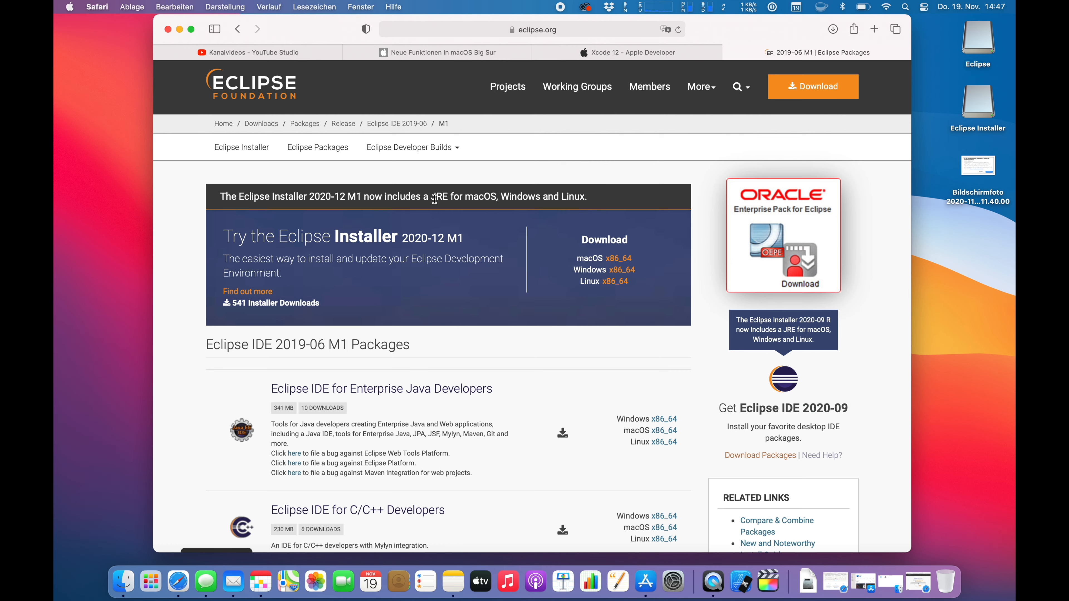
pyautogui.scroll(-3)
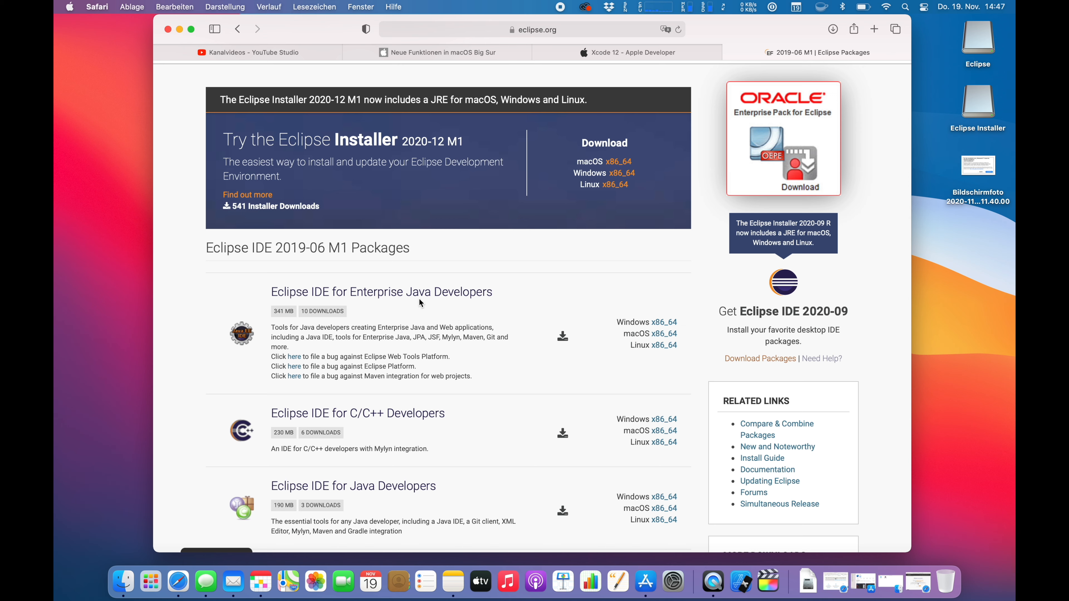
pyautogui.doubleClick(338, 247)
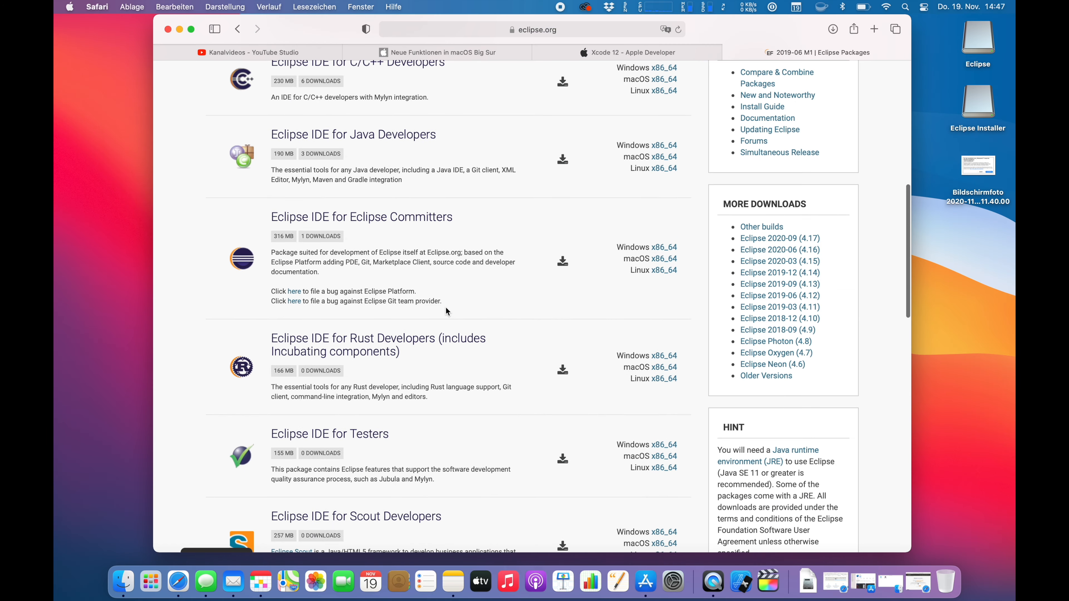
pyautogui.scroll(3)
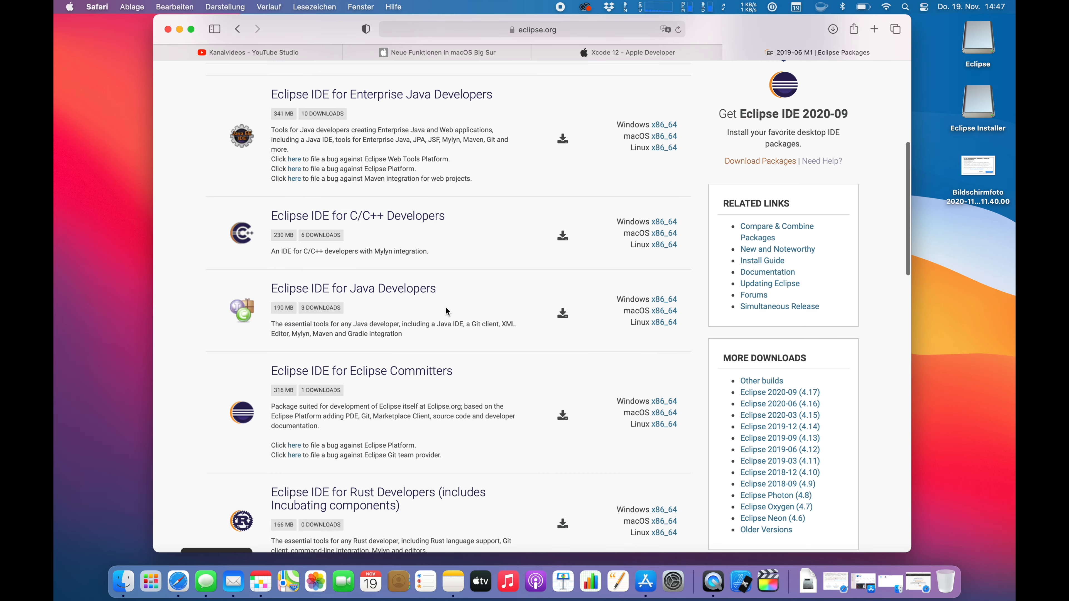
pyautogui.moveTo(597, 300)
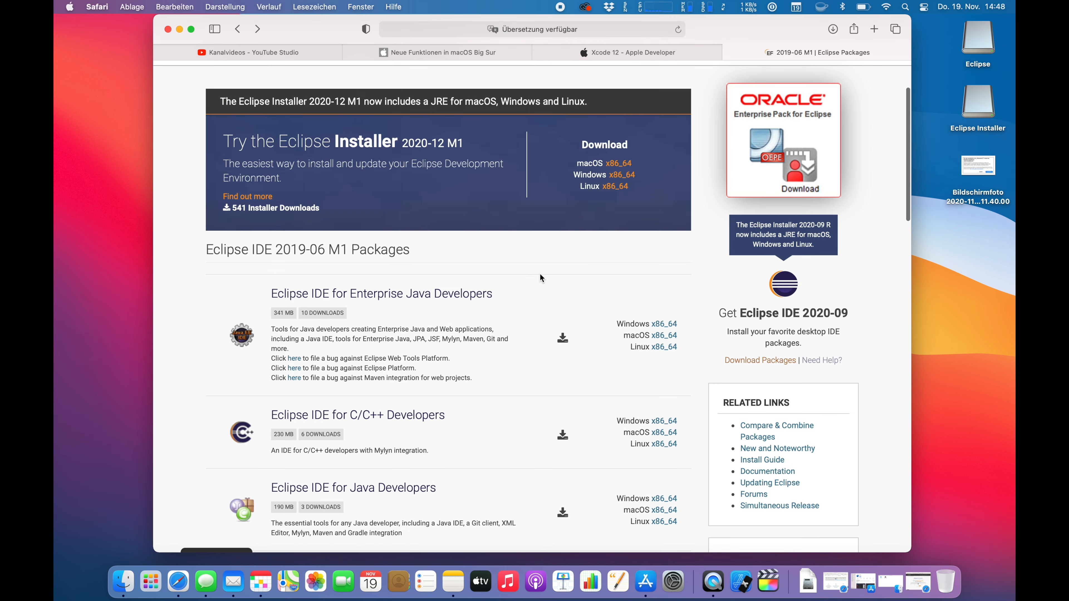
pyautogui.scroll(-3)
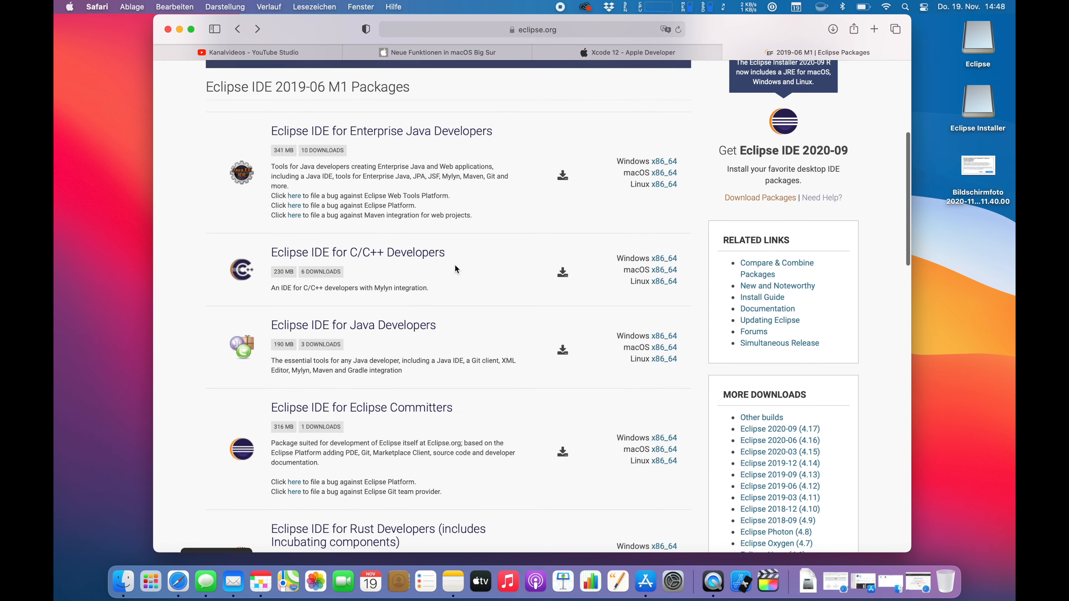
pyautogui.moveTo(667, 347)
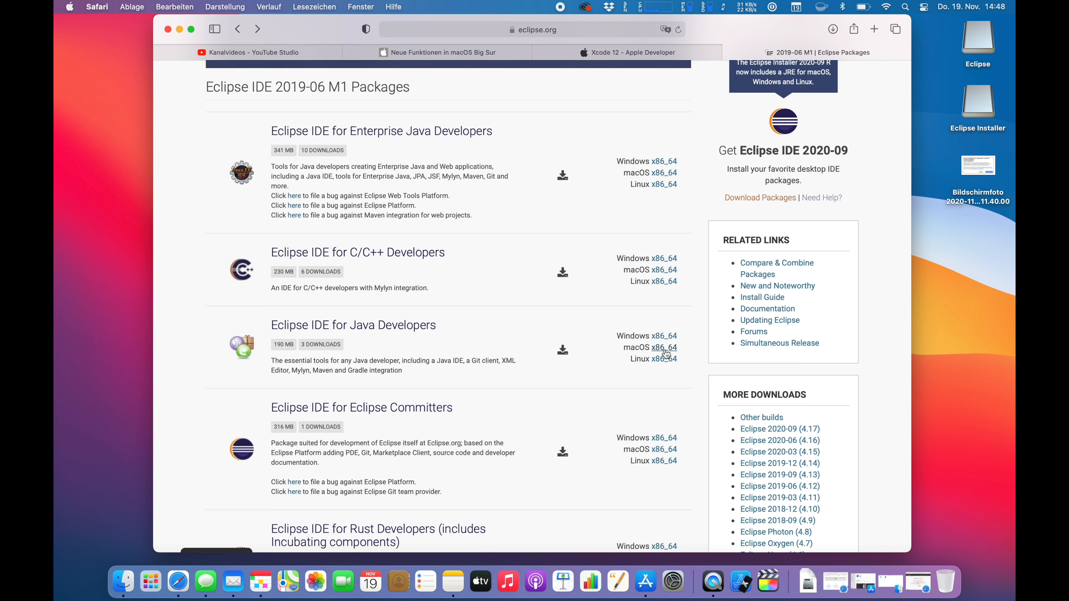
pyautogui.click(663, 348)
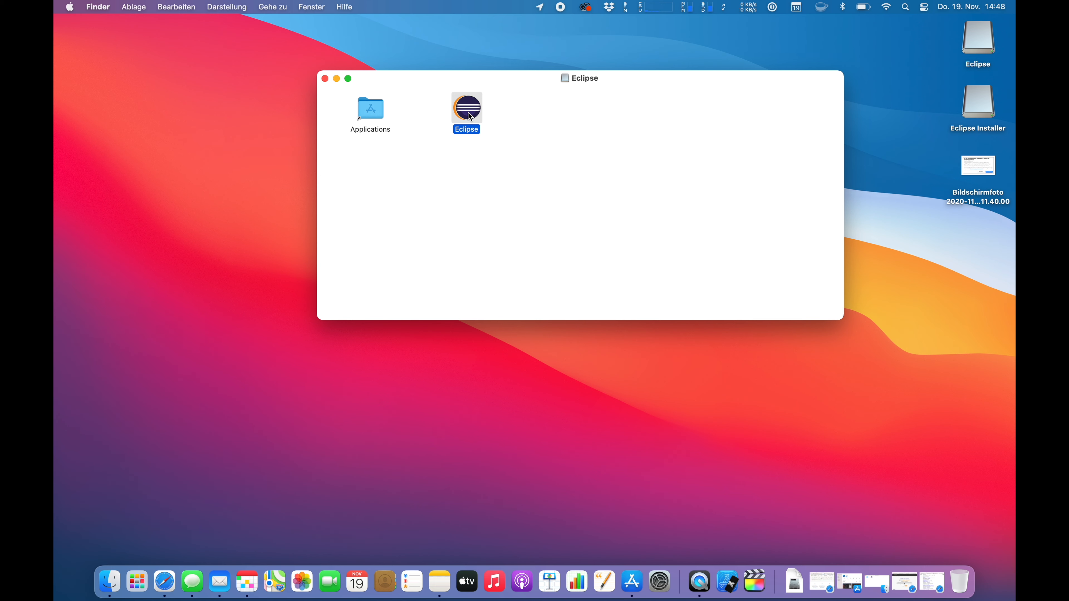
pyautogui.moveTo(172, 564)
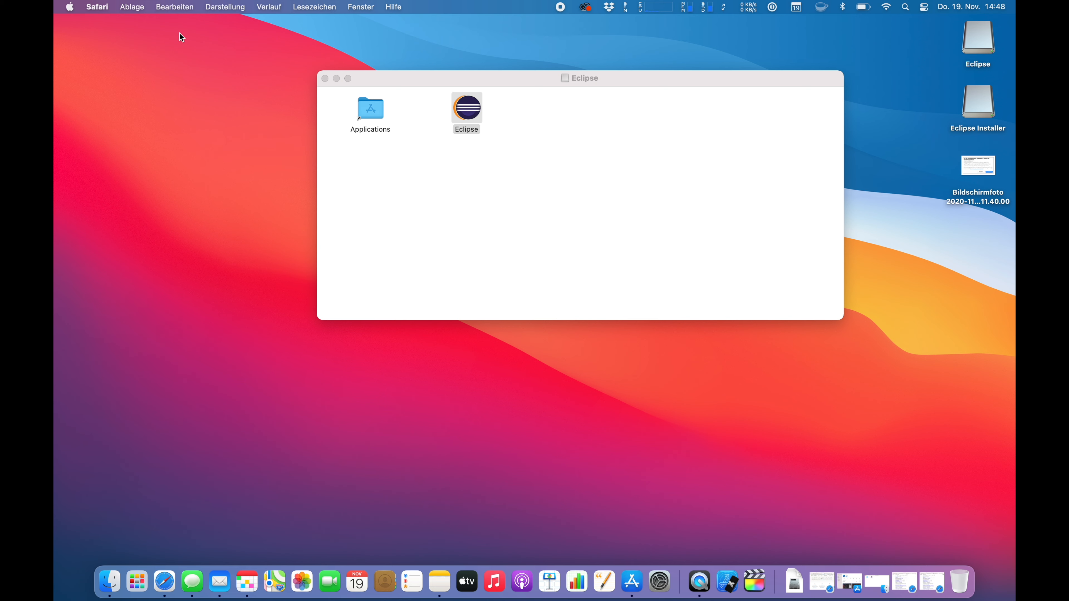
pyautogui.click(466, 109)
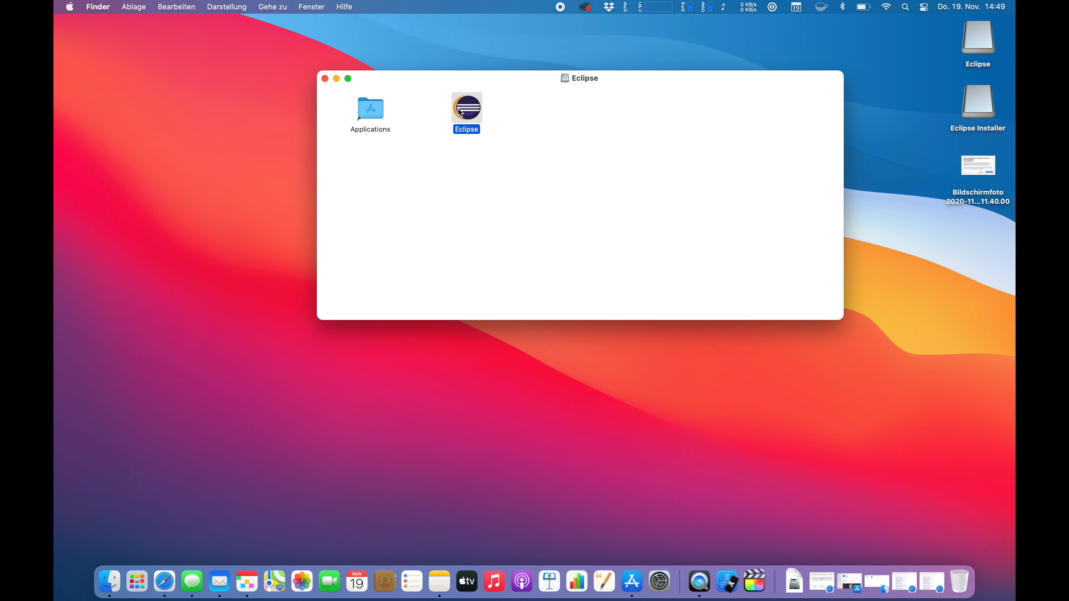
pyautogui.moveTo(409, 191)
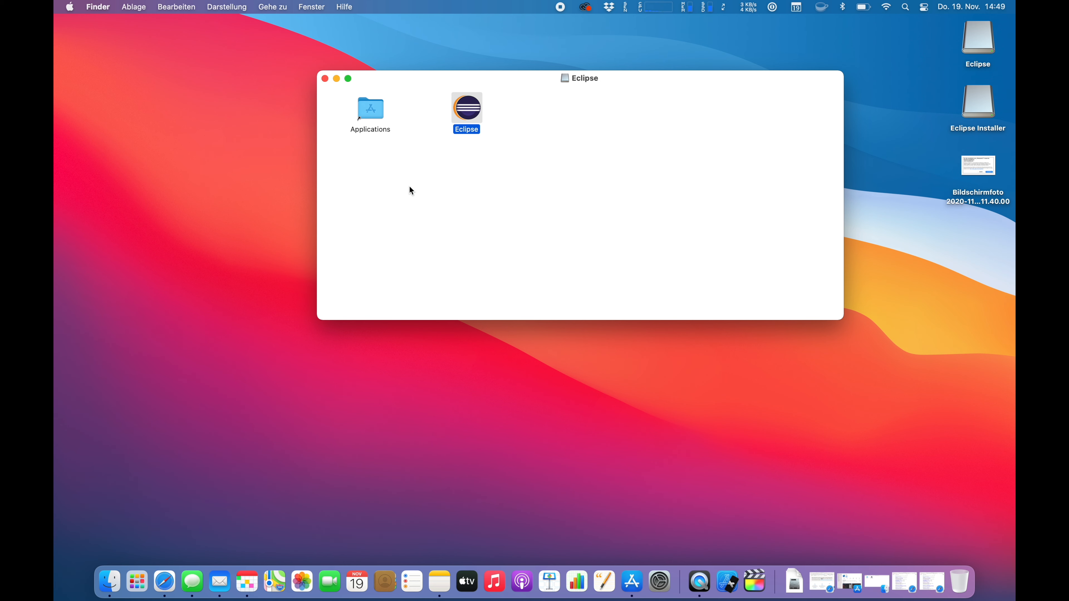